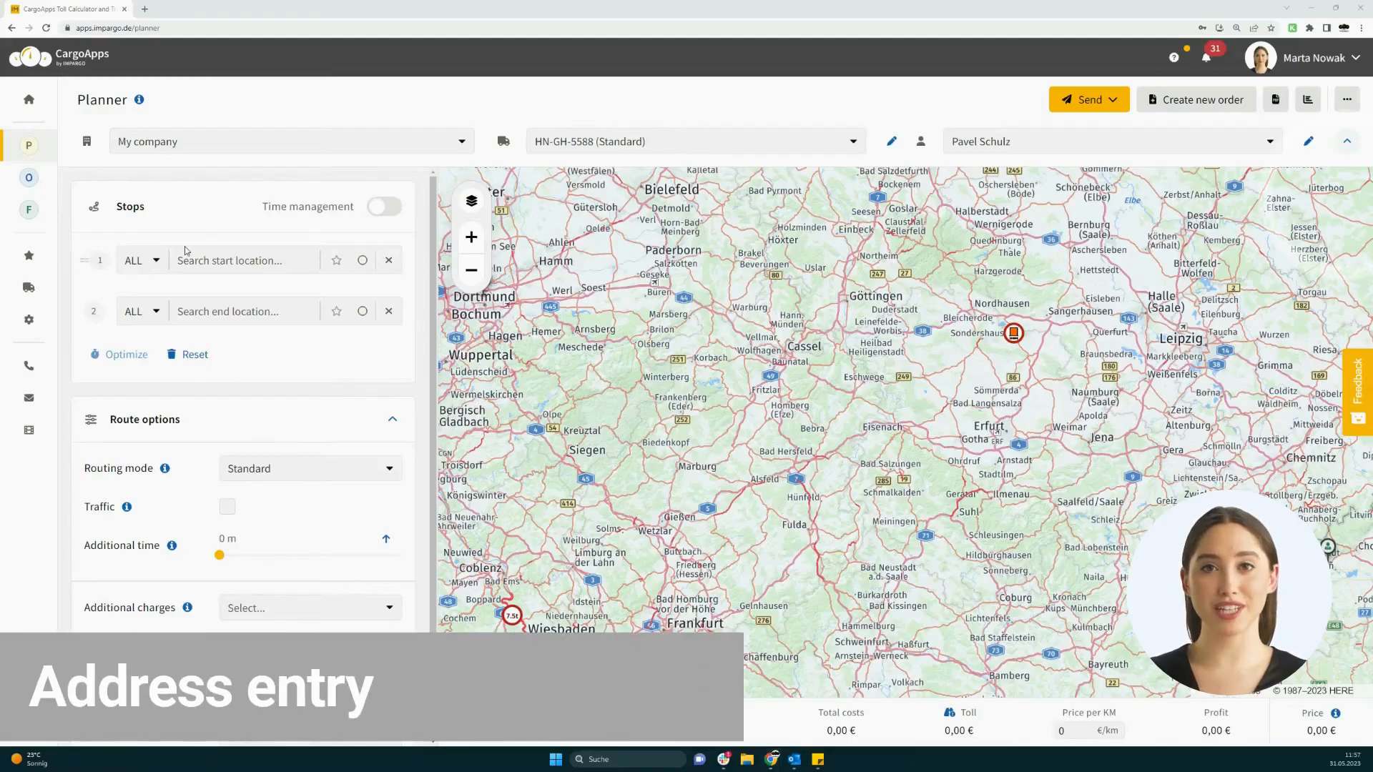
mouse_move(235, 284)
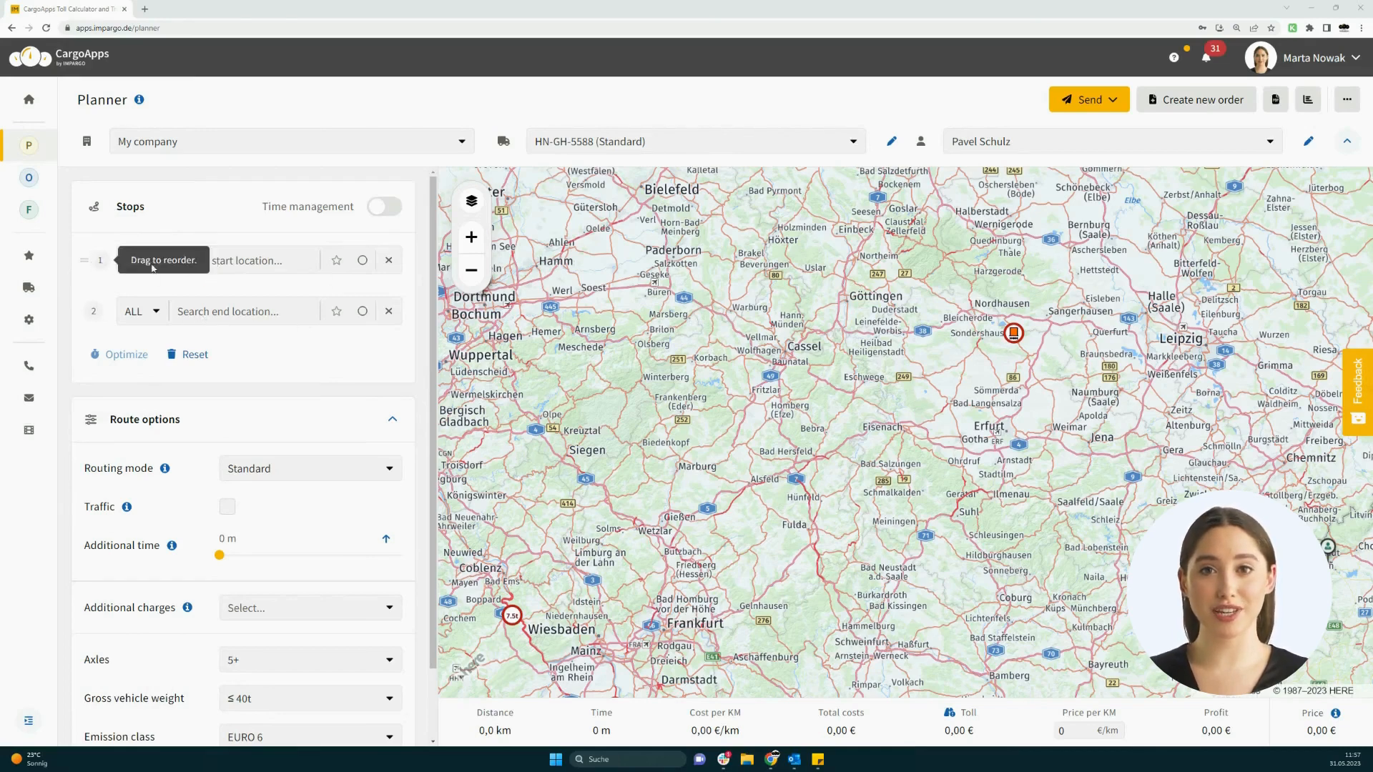
Search 'Waldstraße 14' as the start location to list matching addresses
click(254, 260)
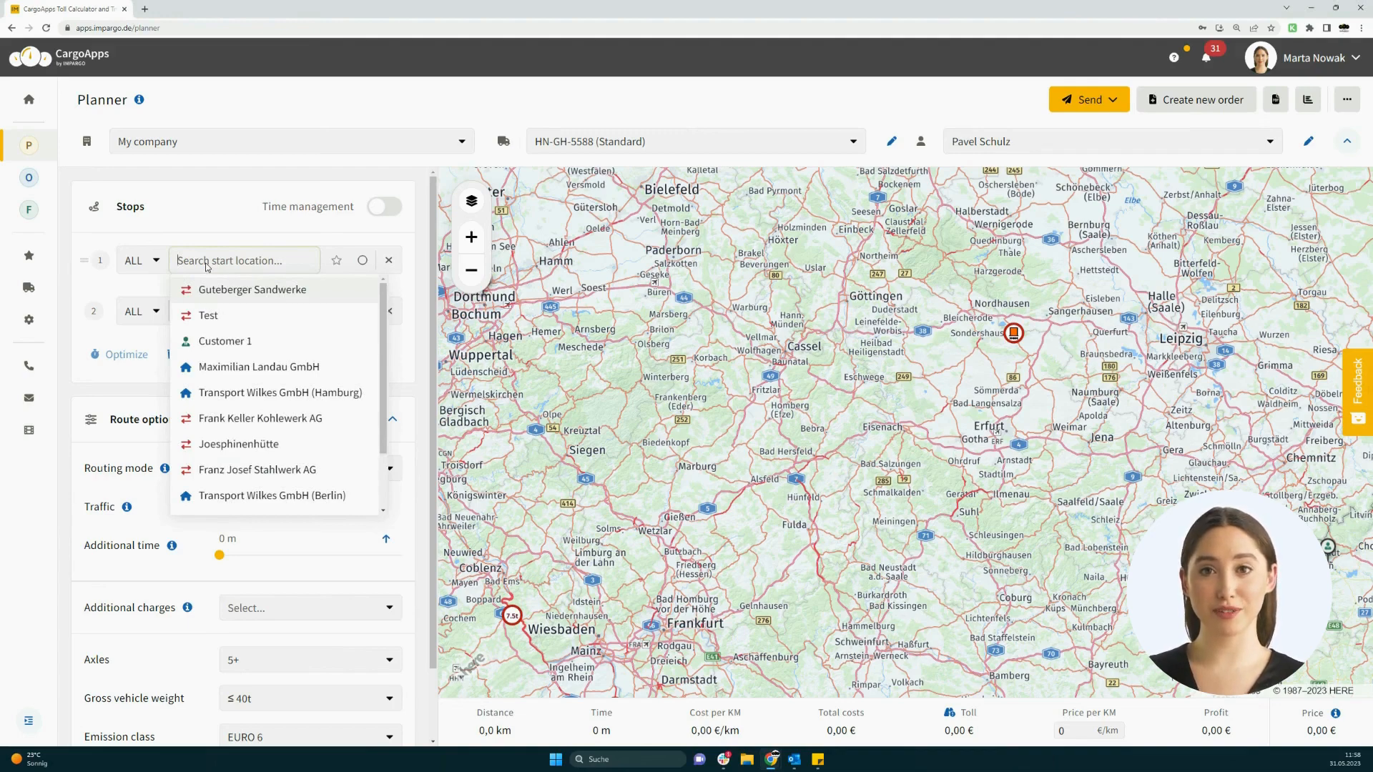
text(Waldstraße 14)
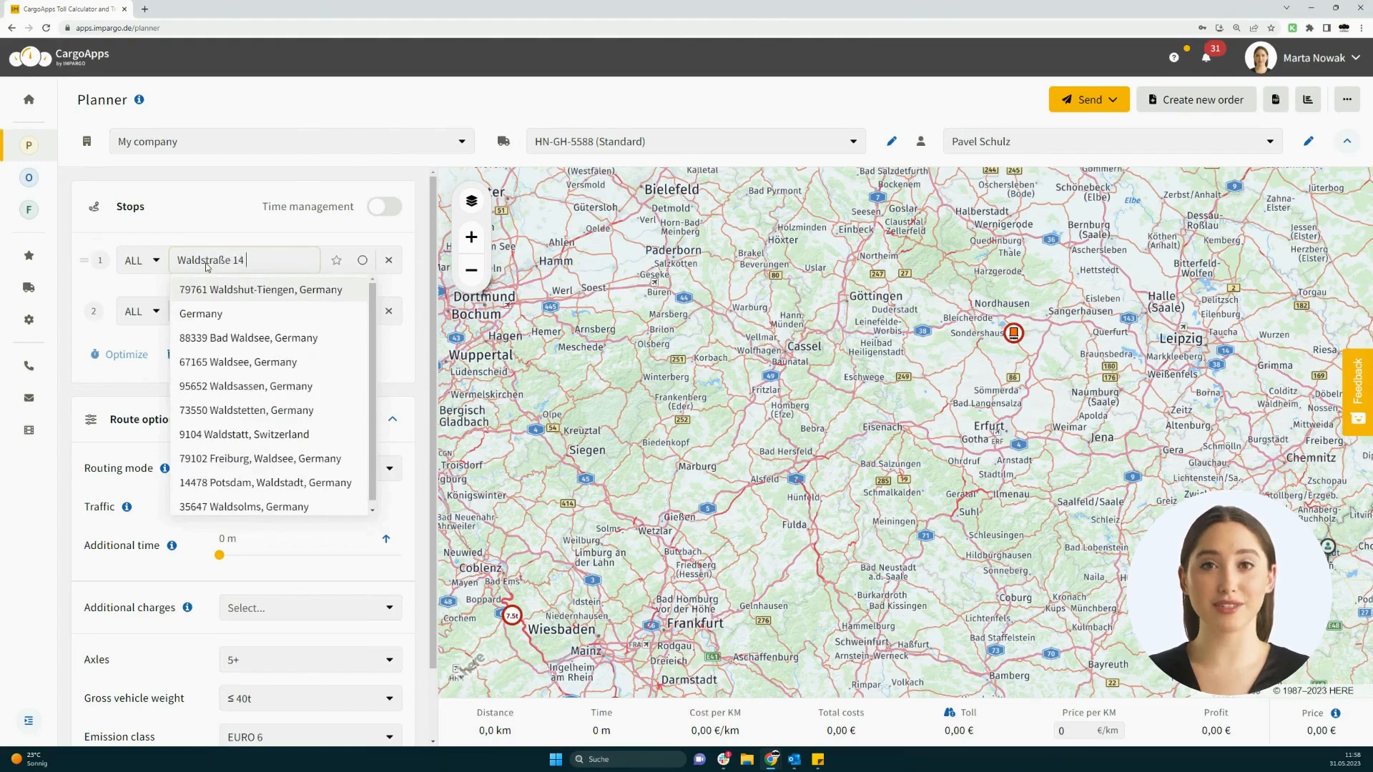
text(mist)
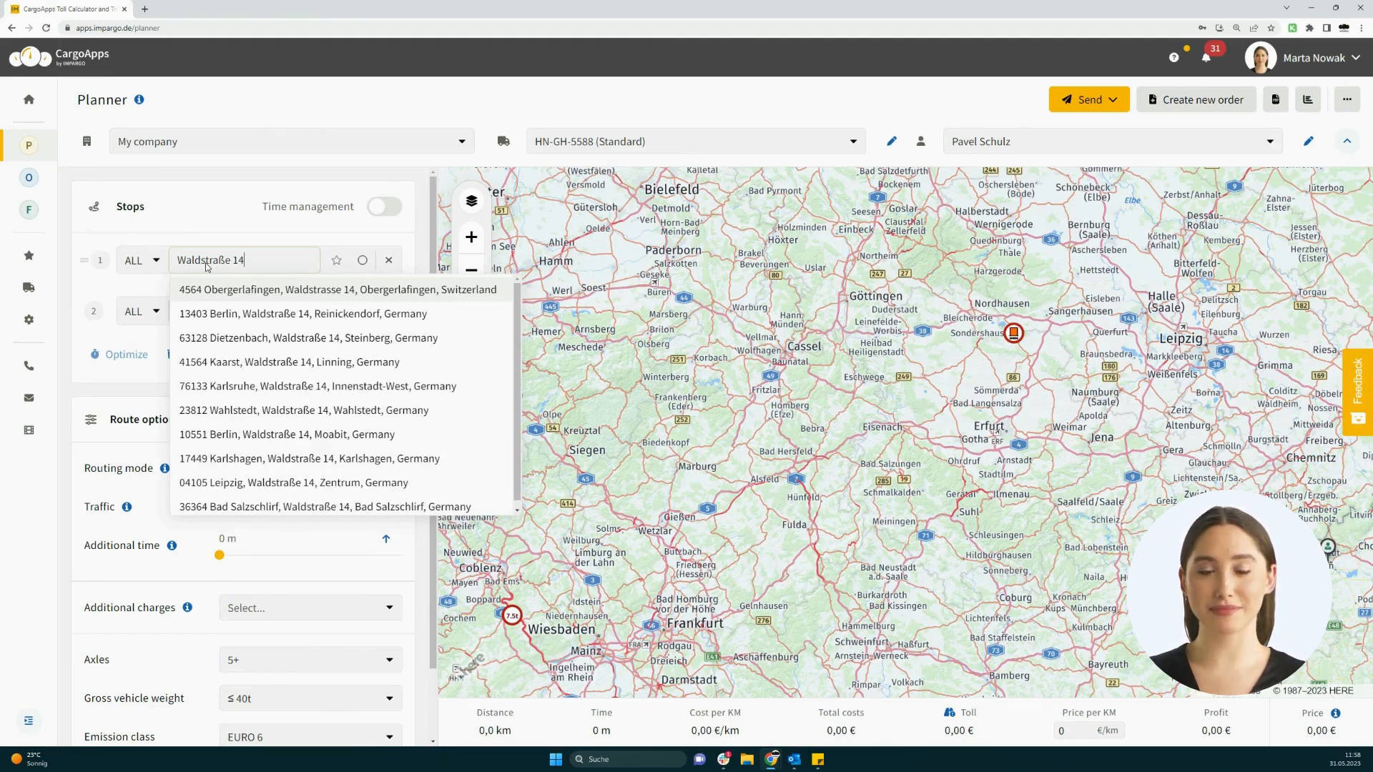
text(mist)
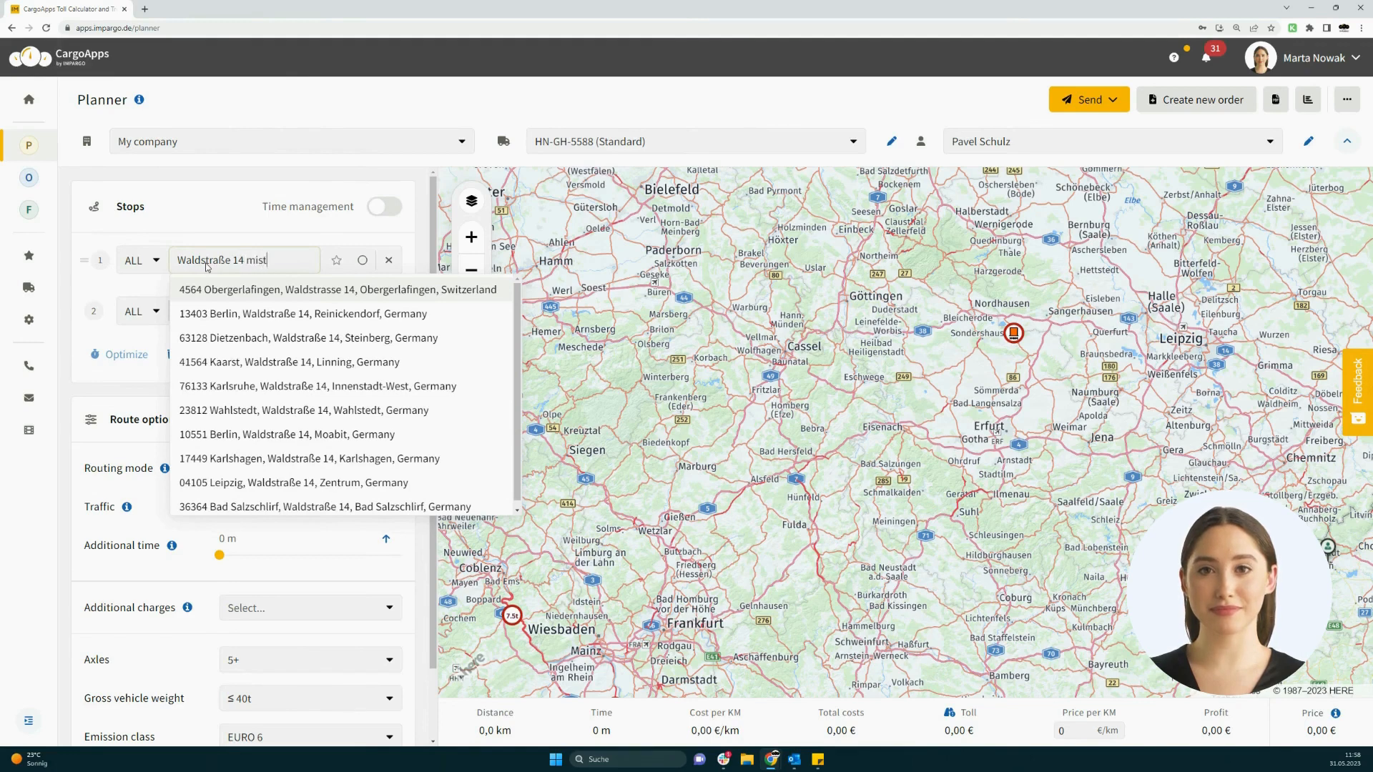
text(elbach)
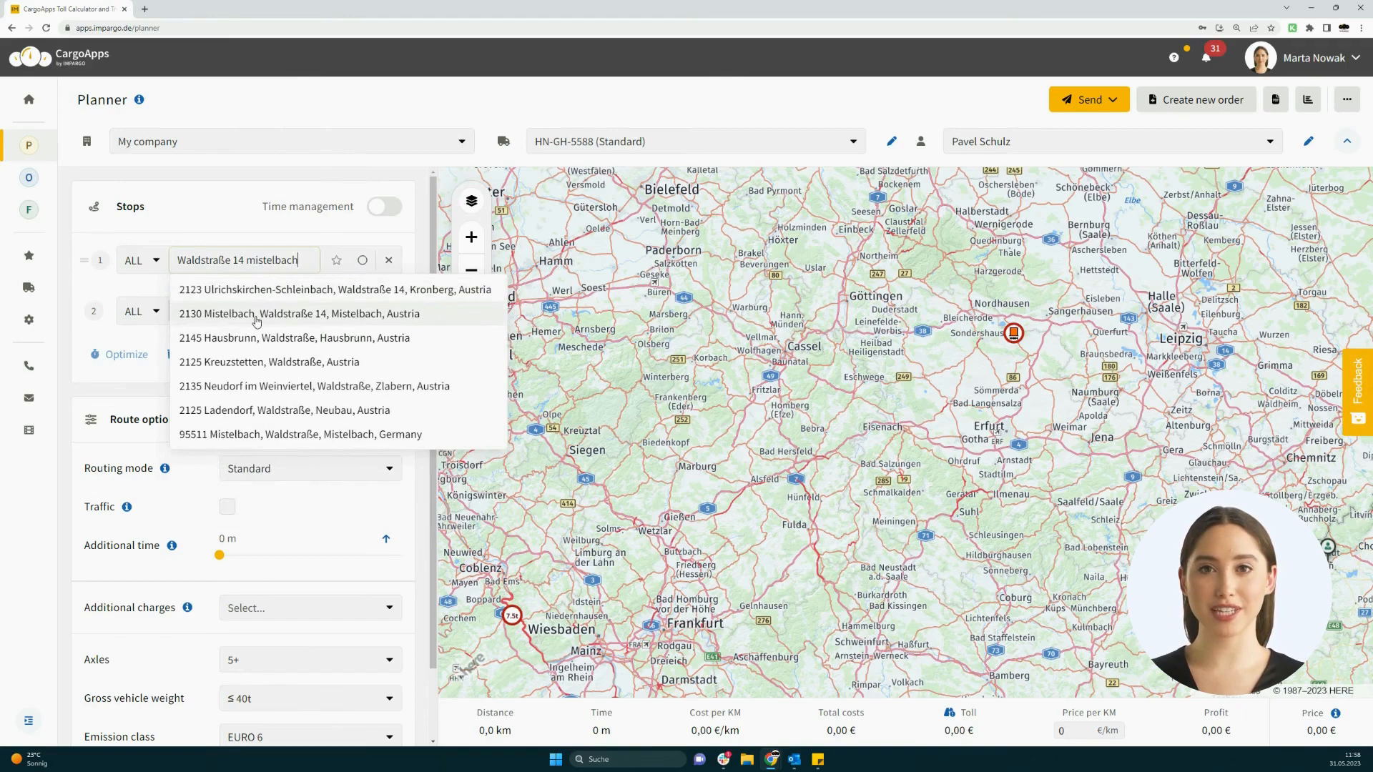
mouse_move(308, 323)
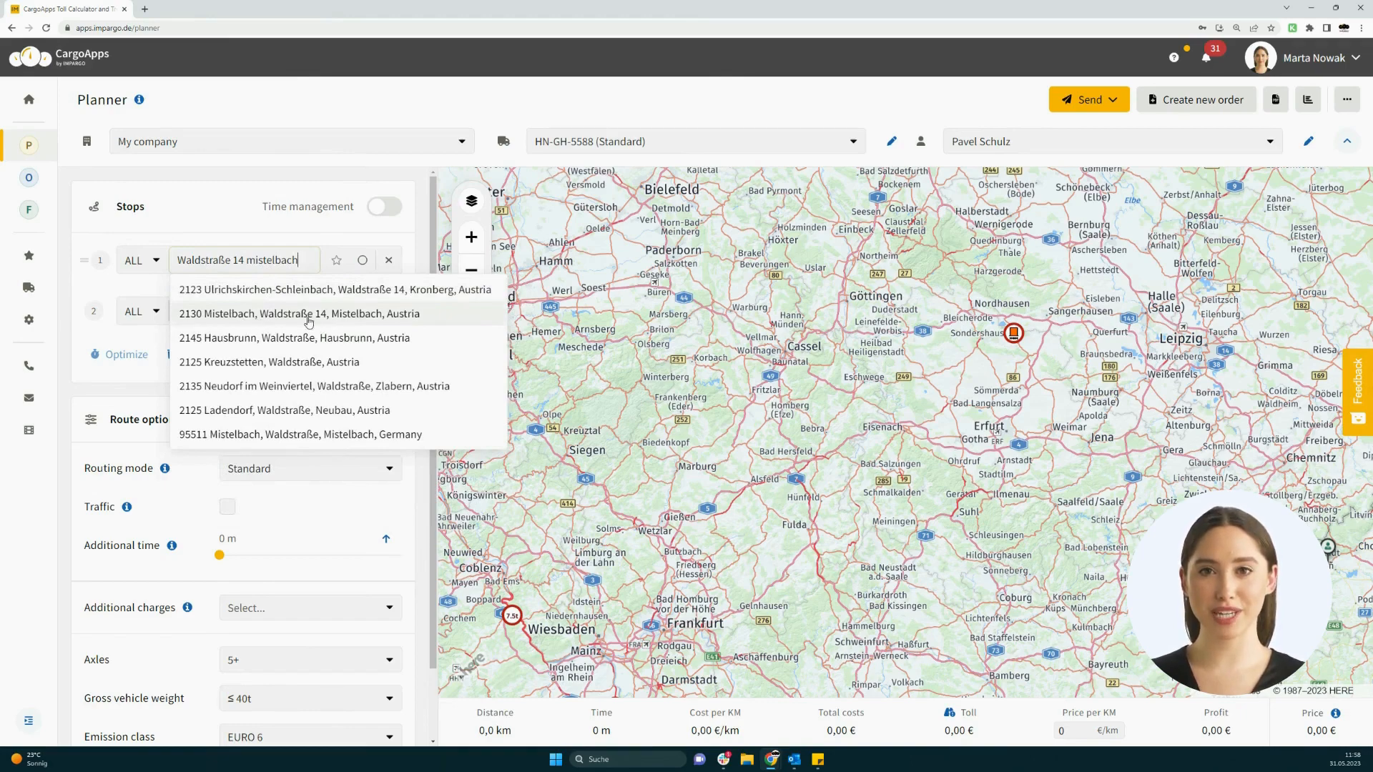
click(301, 313)
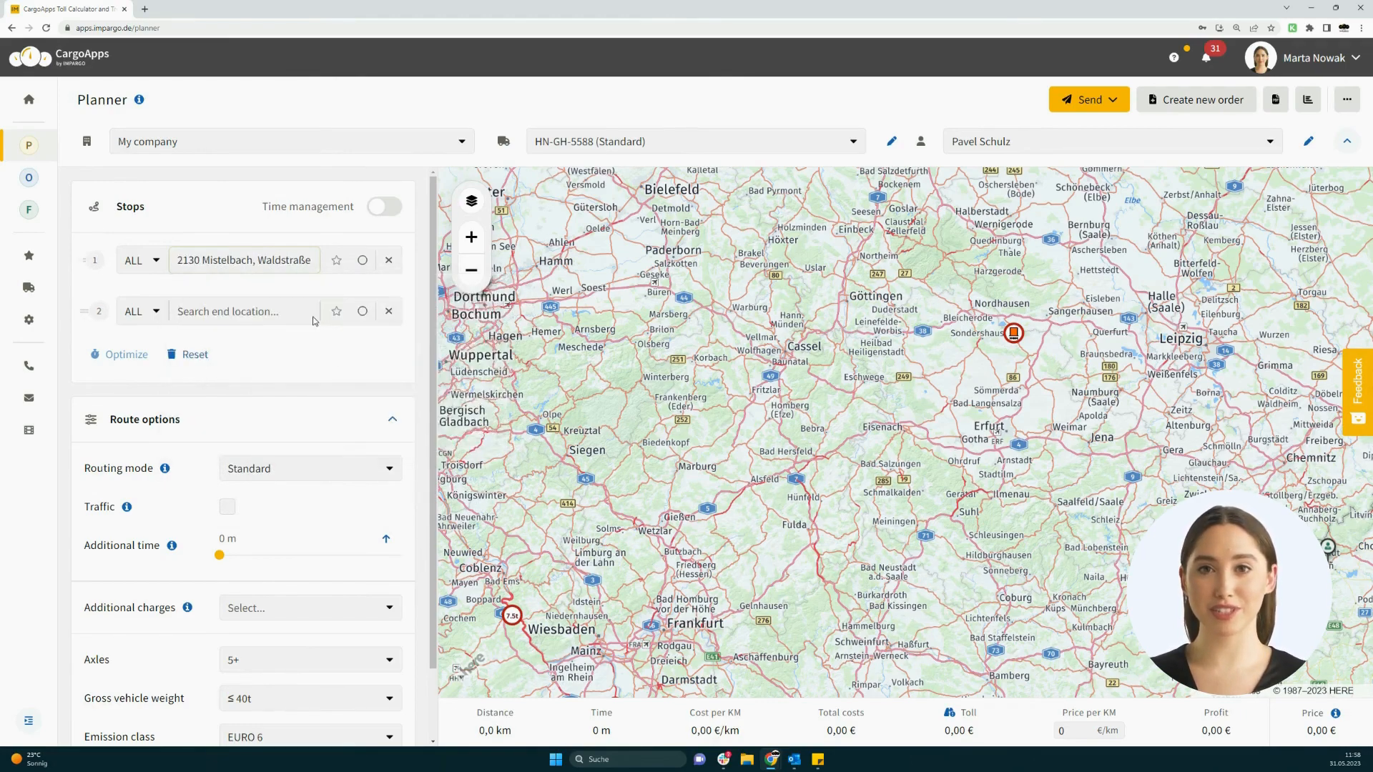
Set stop 2 to the map point 48.902212, 15.245435 near Kautzen using its copied coordinates
click(242, 311)
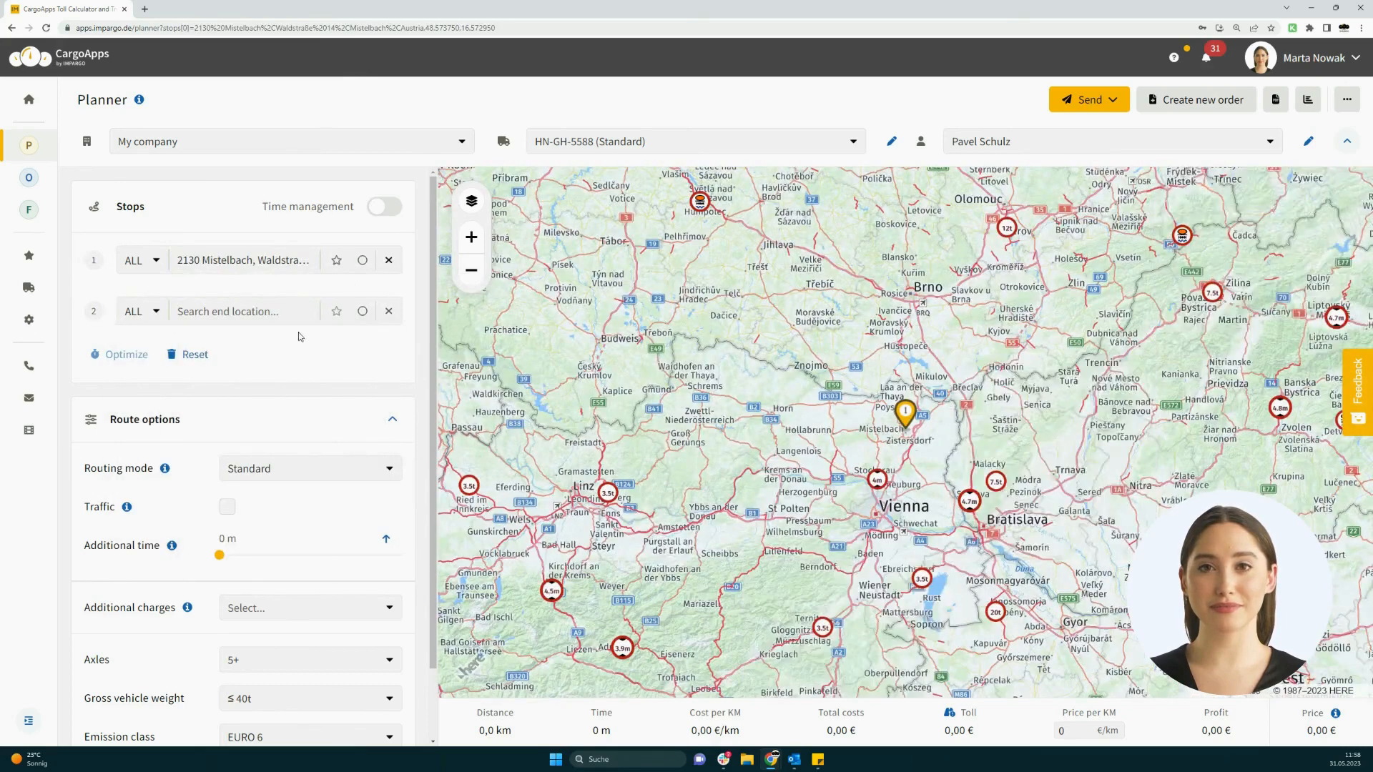
click(710, 346)
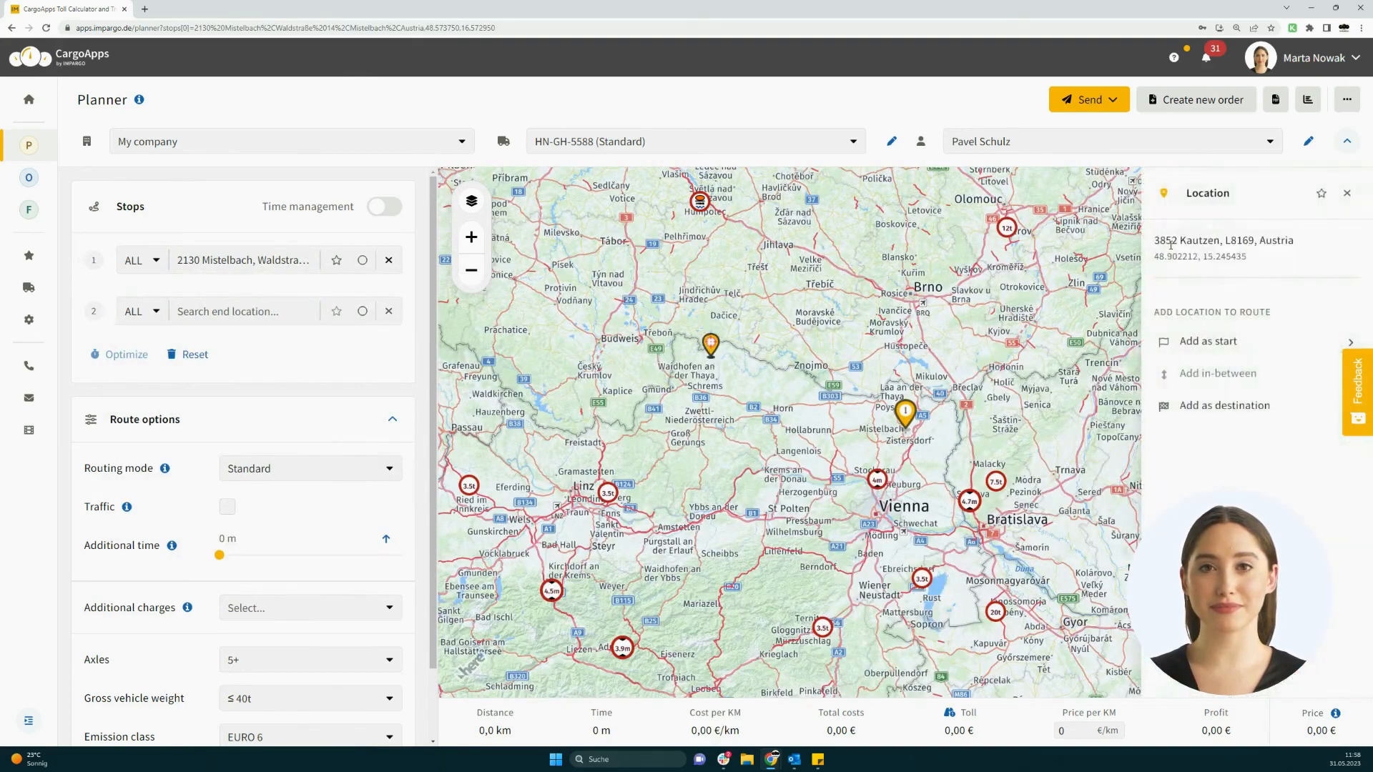
double_click(1199, 256)
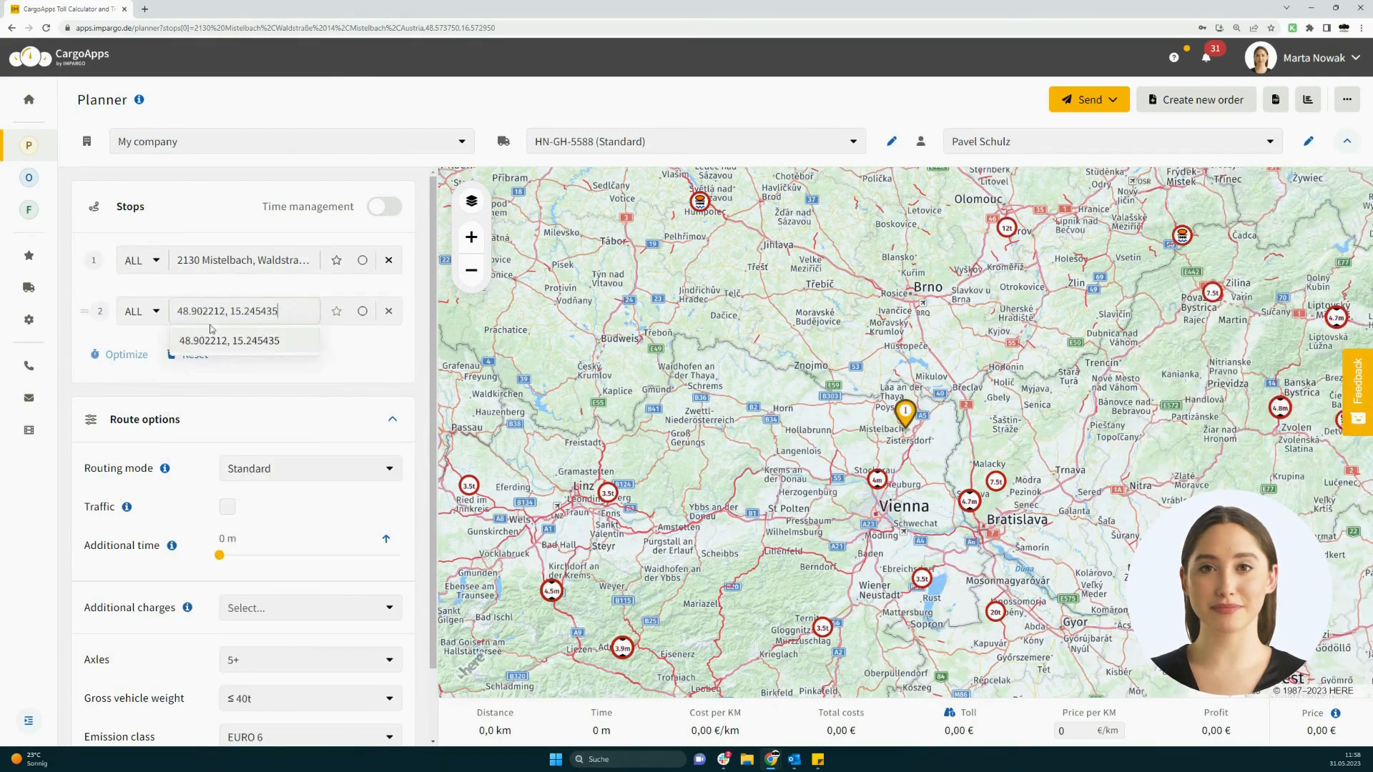
click(228, 340)
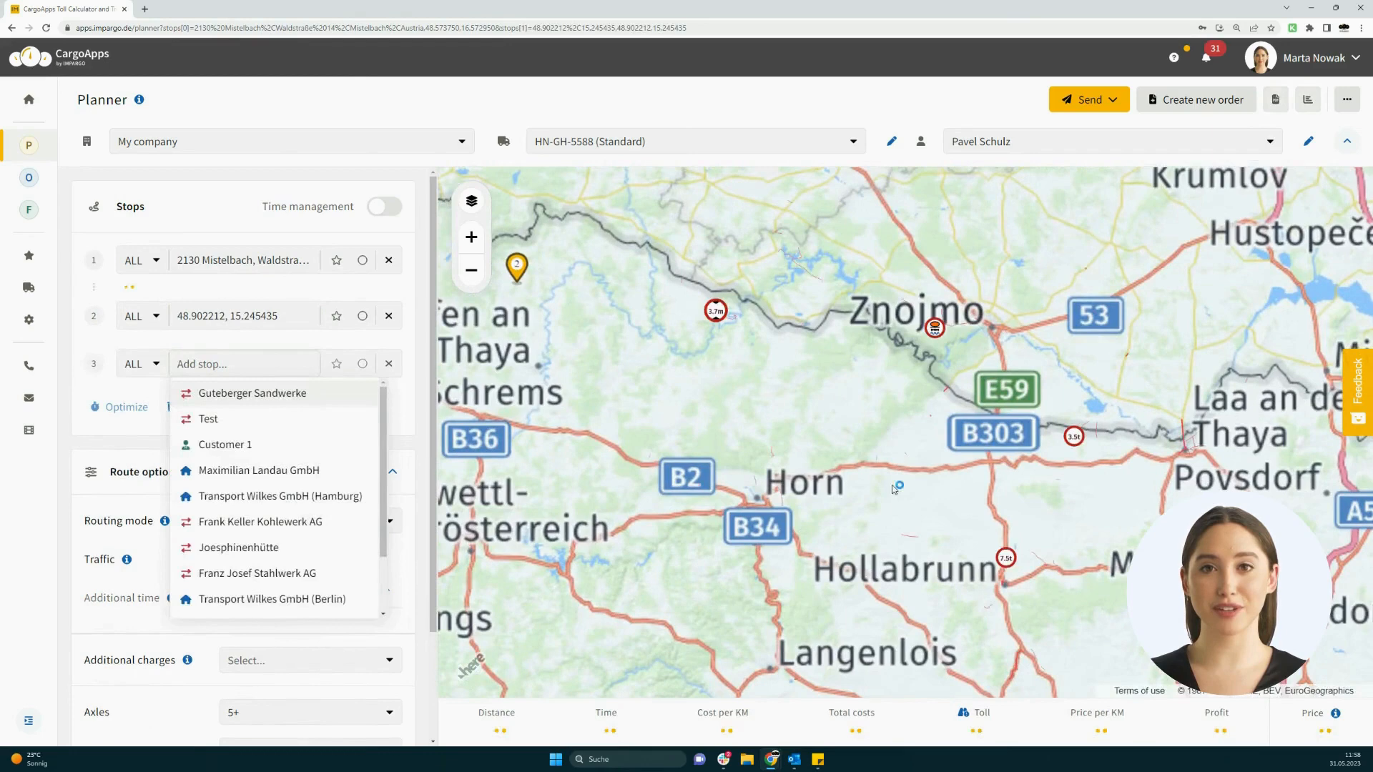